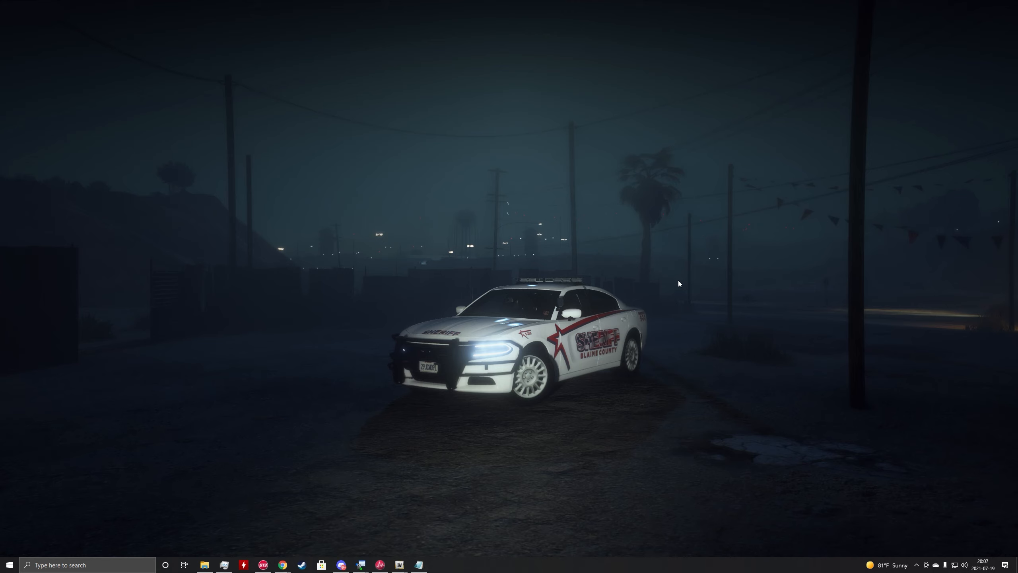
mouse_move(615, 359)
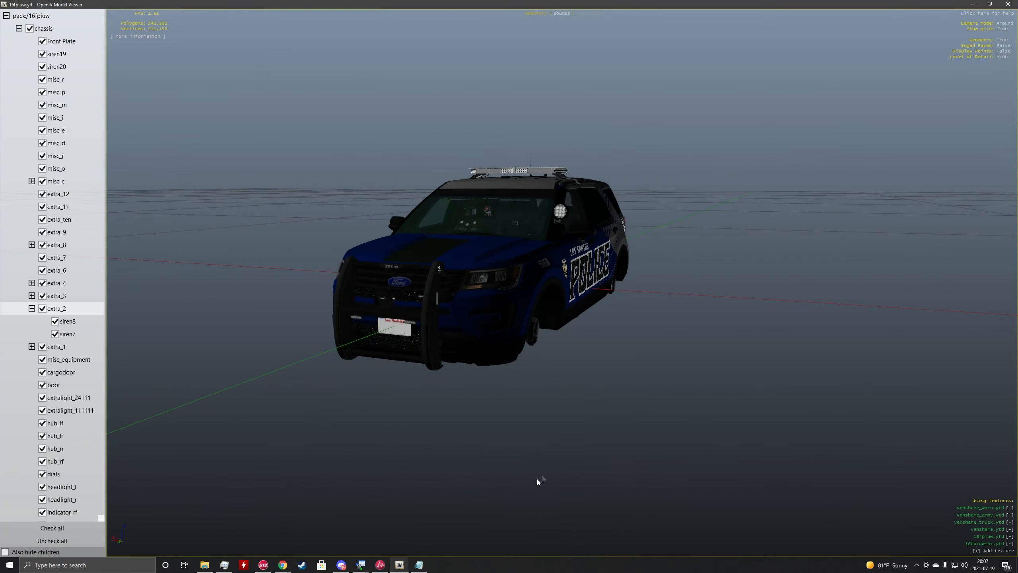
mouse_move(587, 405)
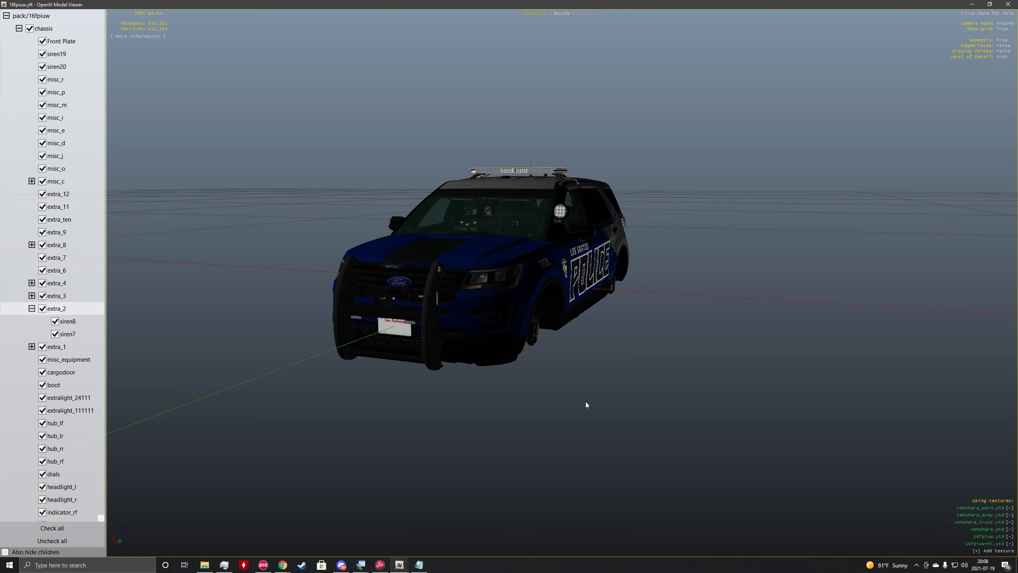
mouse_move(562, 297)
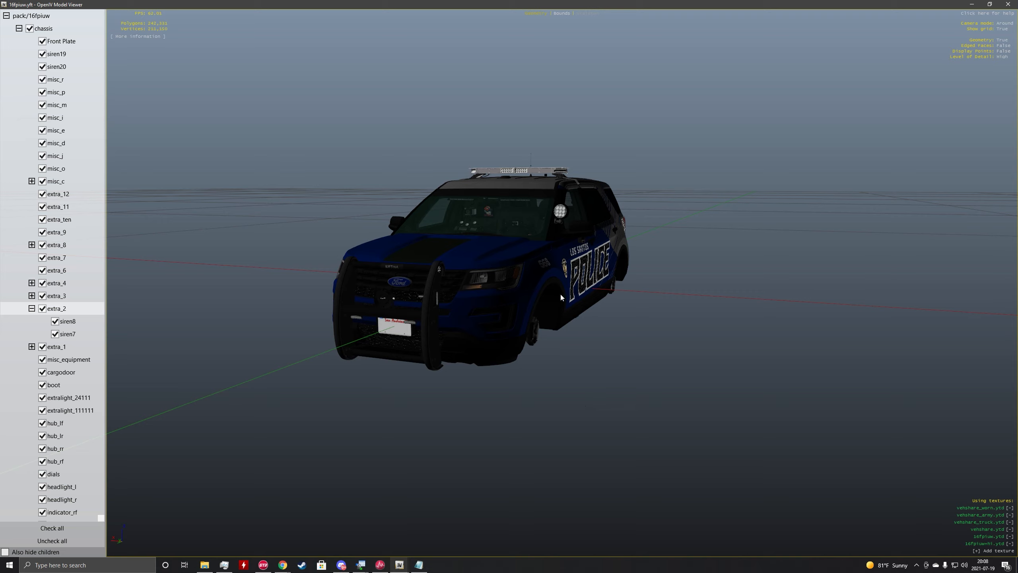
mouse_move(480, 209)
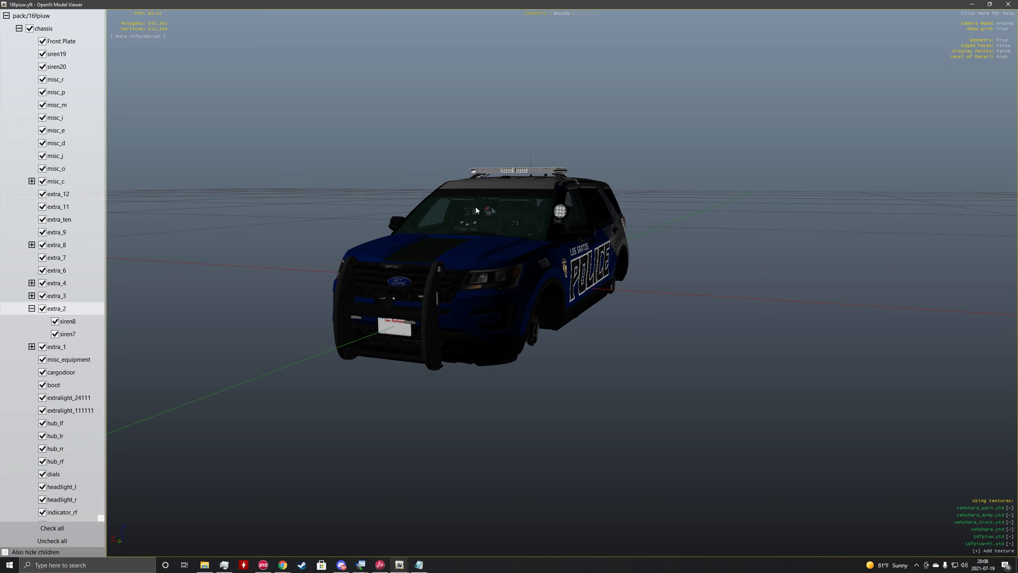
Zoom the viewer in on the SUV's front end and roof light bar
drag(474, 210, 658, 215)
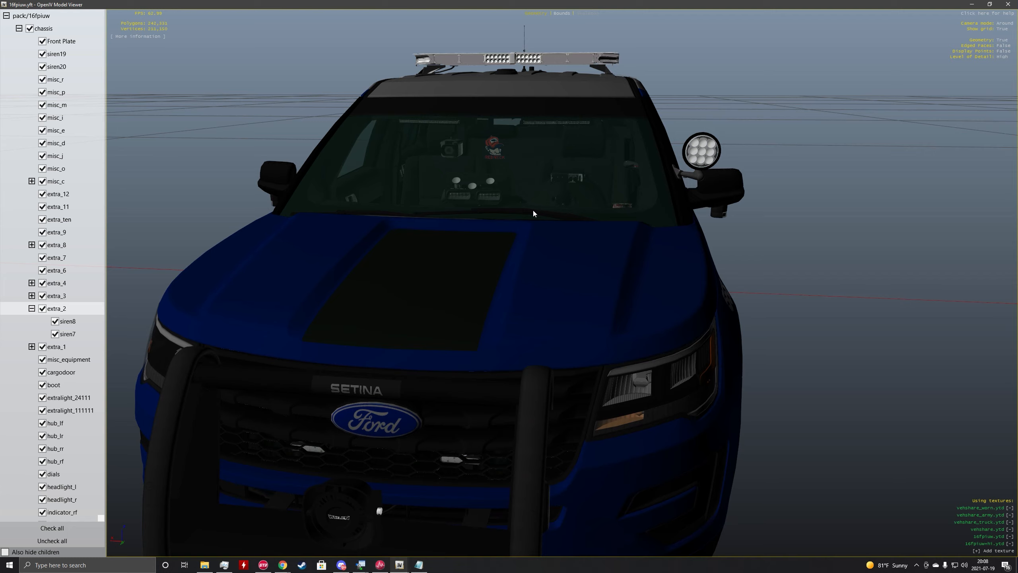
mouse_move(519, 221)
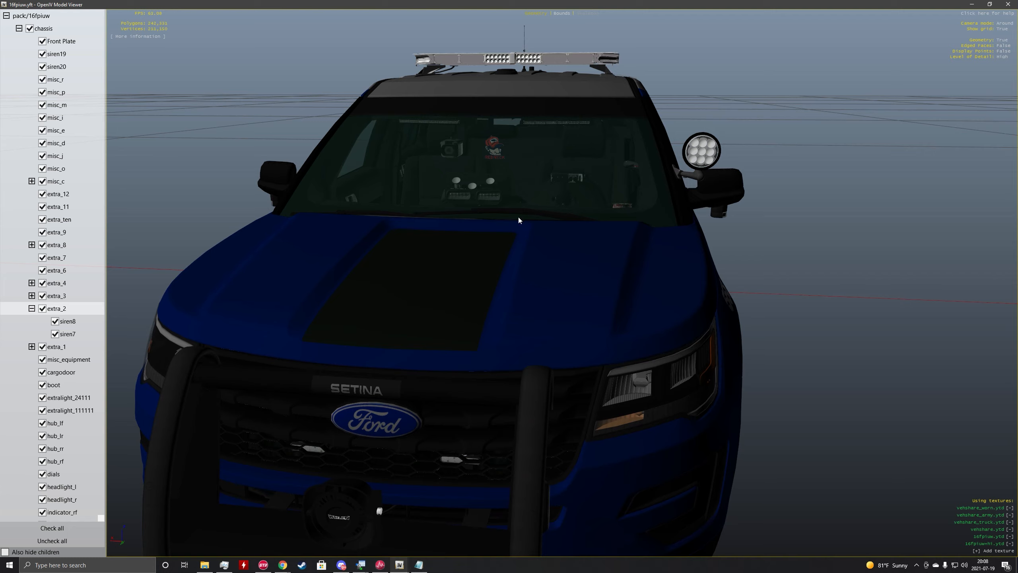
mouse_move(525, 81)
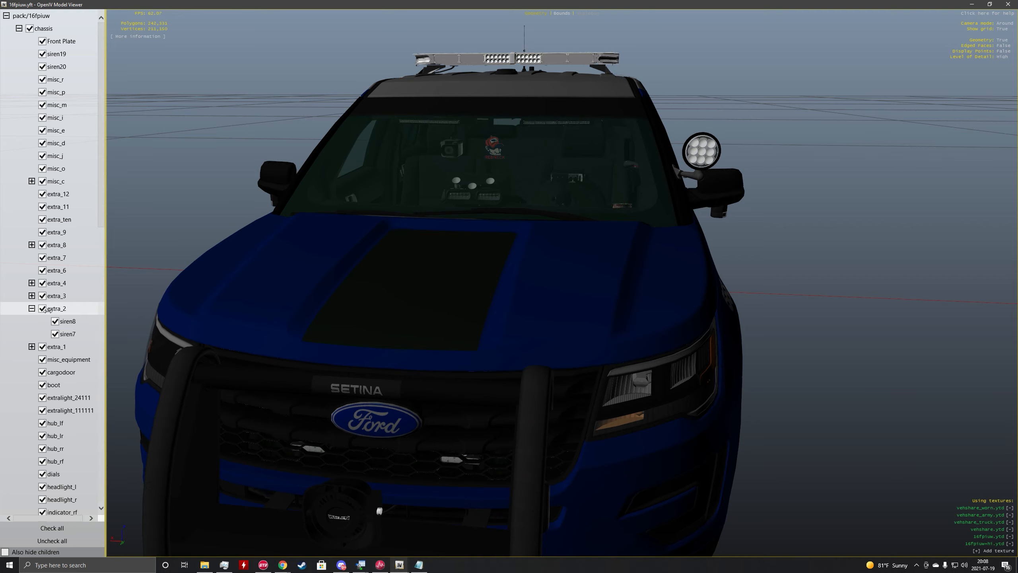
Hide extra_2, then turn siren7 off and back on to identify its light
click(43, 309)
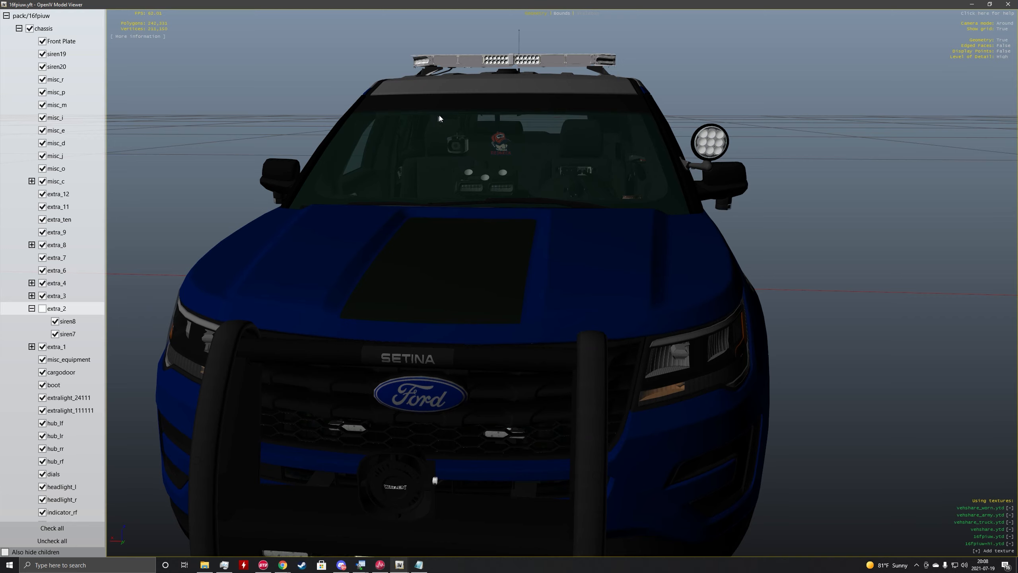
mouse_move(425, 172)
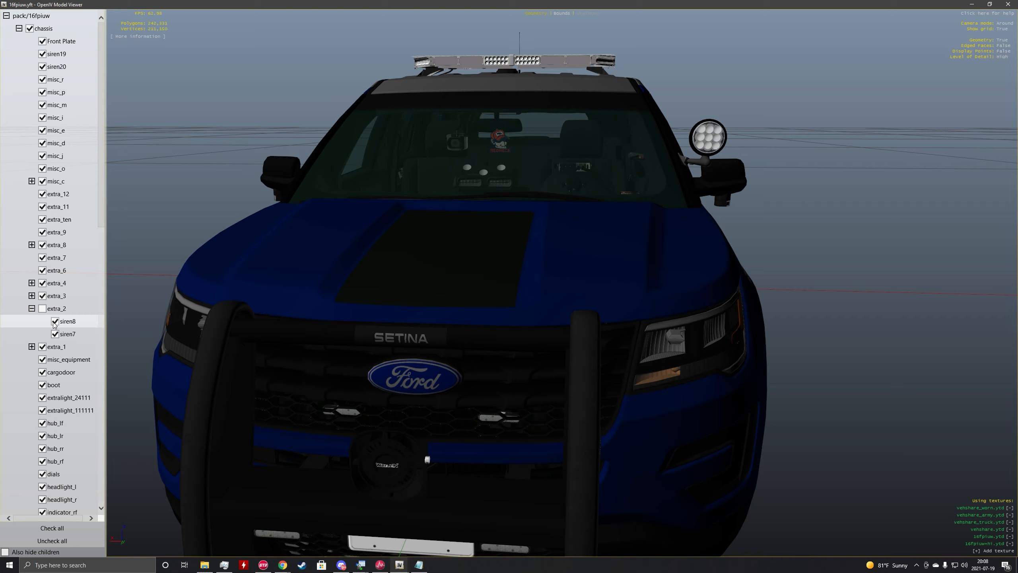
mouse_move(499, 123)
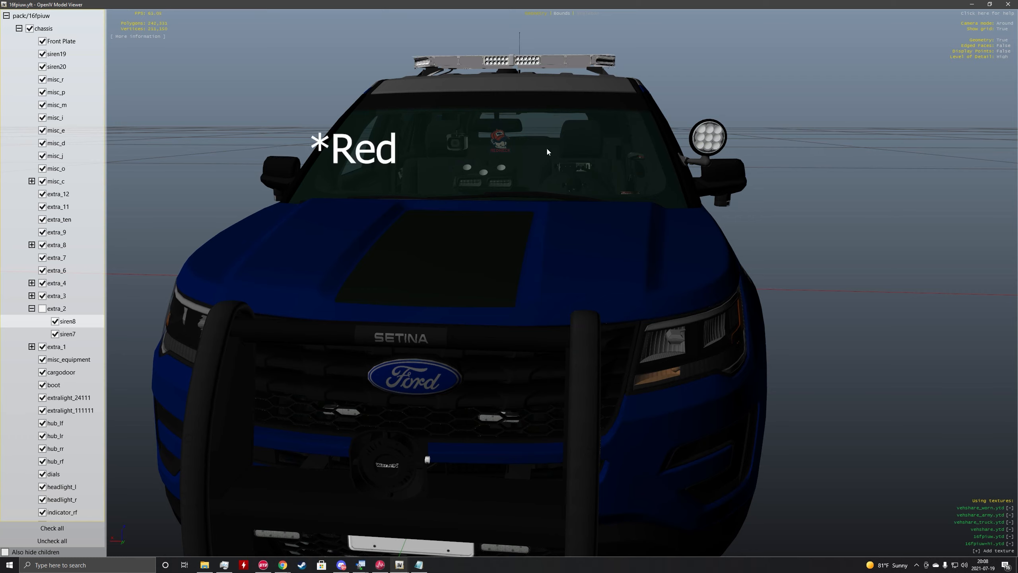
click(55, 333)
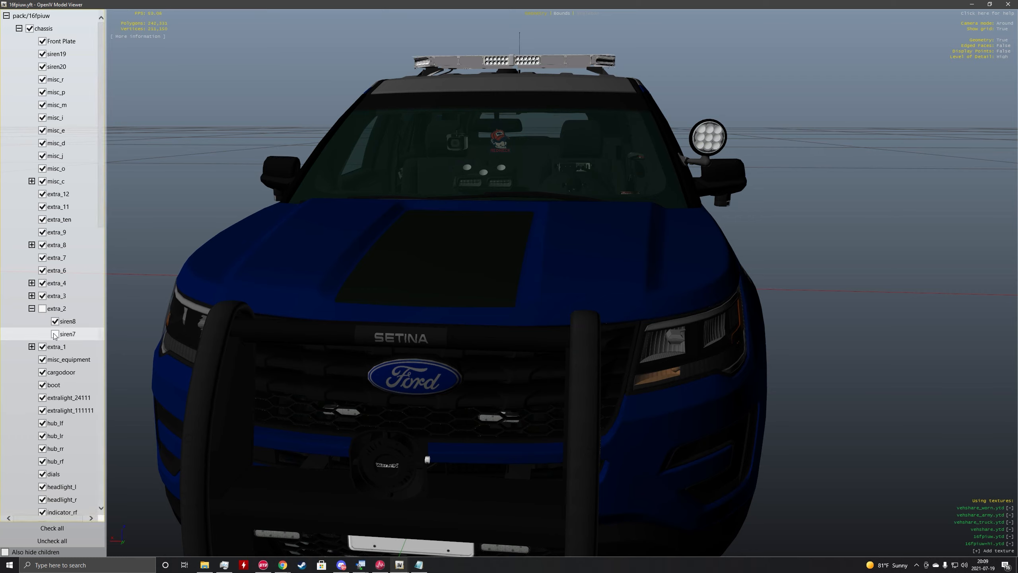
click(56, 334)
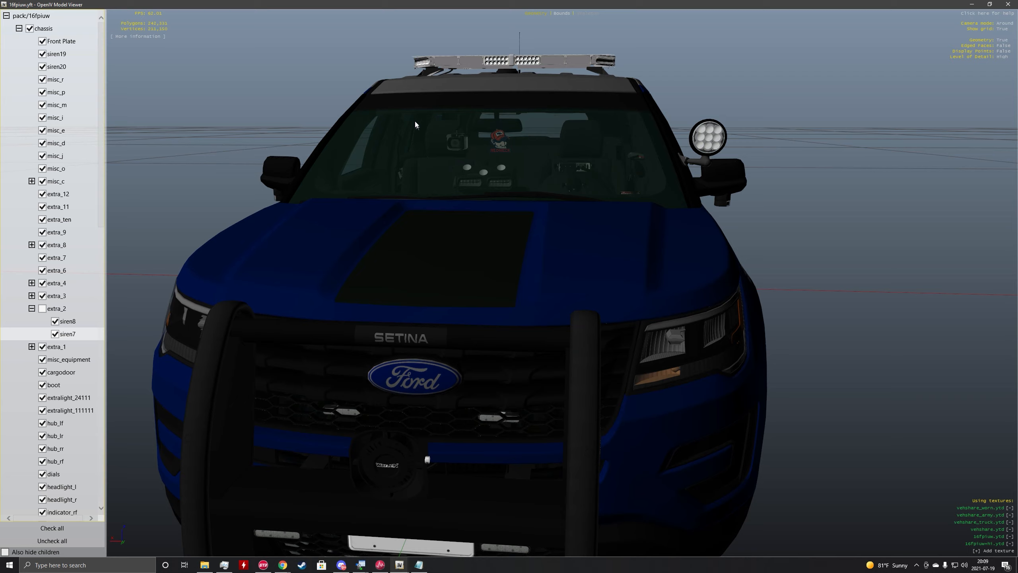
mouse_move(412, 116)
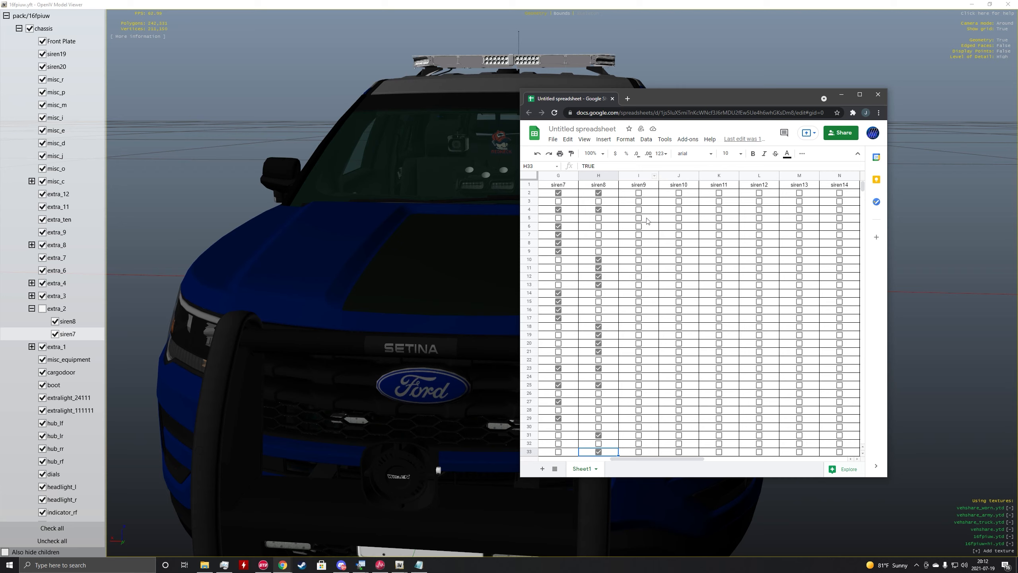
mouse_move(636, 248)
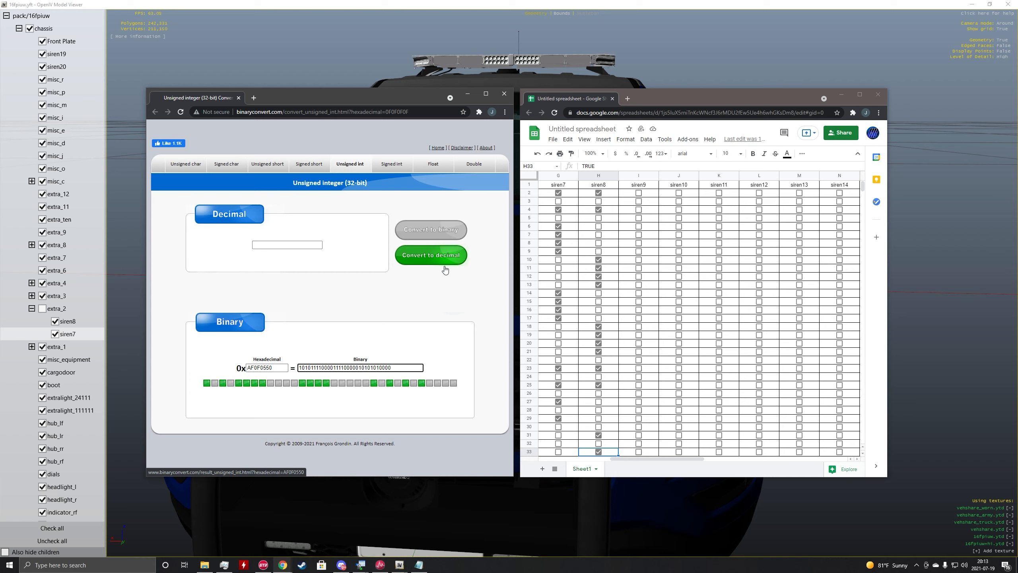
click(431, 255)
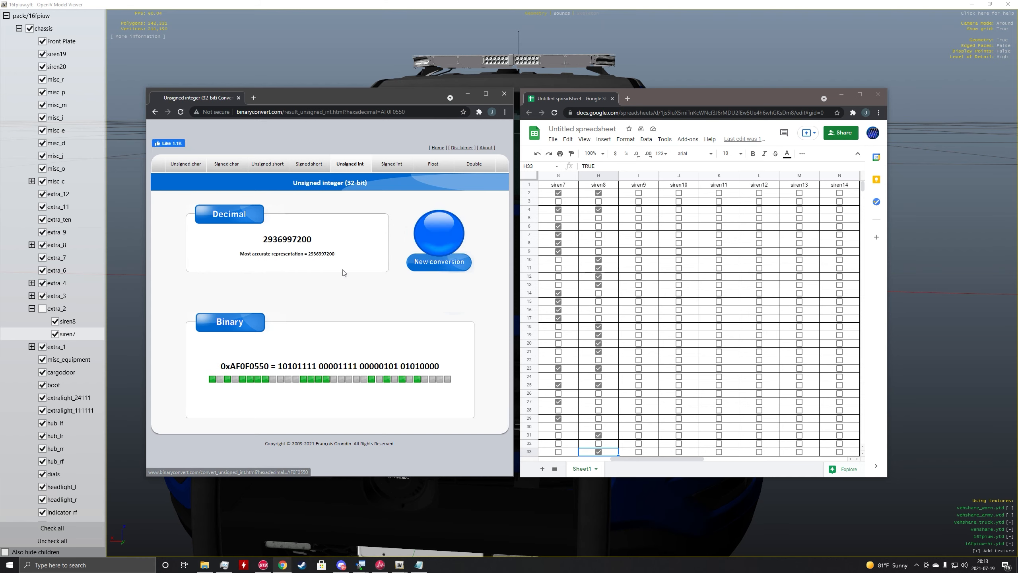
mouse_move(316, 241)
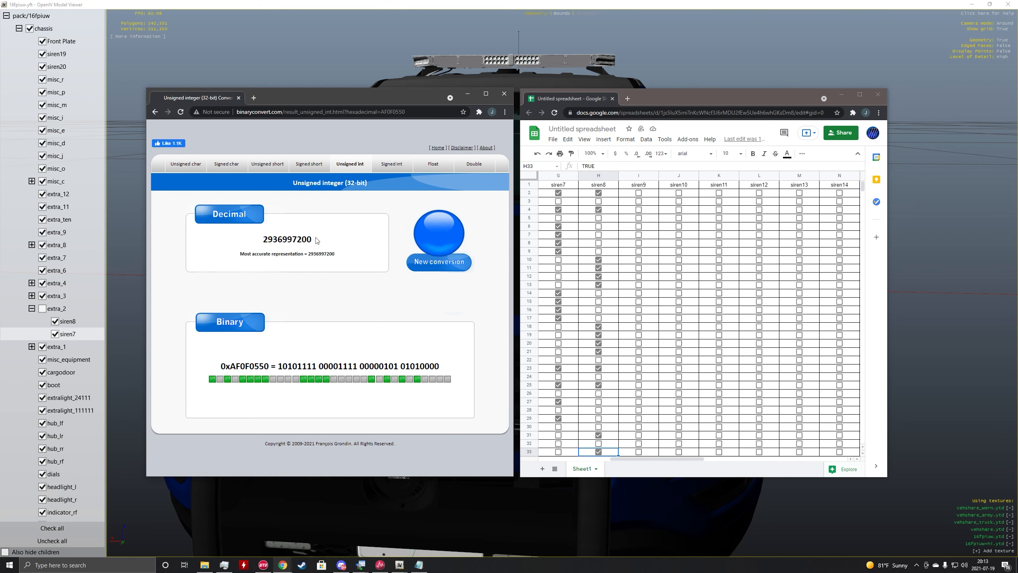
double_click(286, 239)
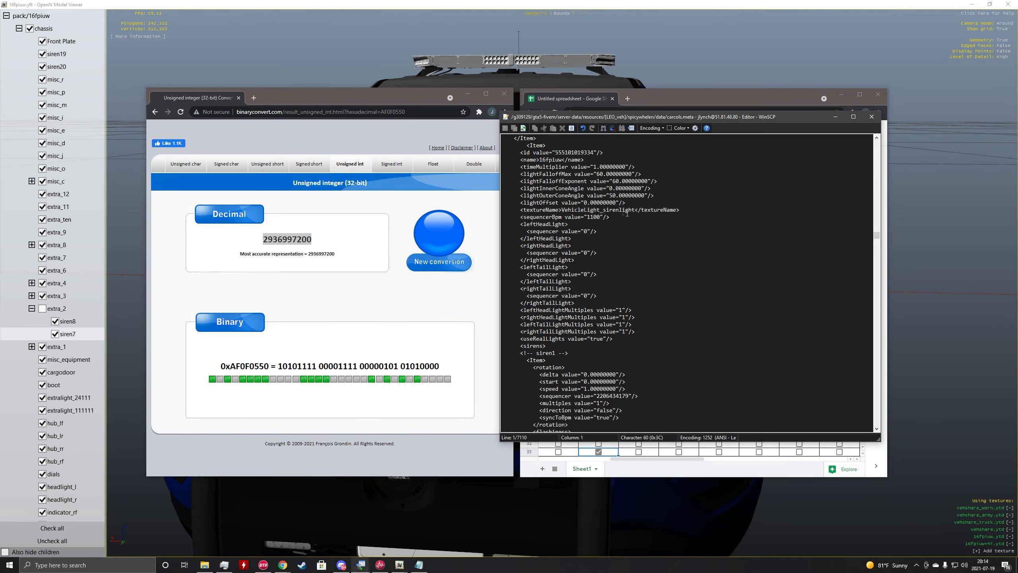
Select the 16fpiuw vehicle name and scroll down to siren7's flashiness block
double_click(551, 159)
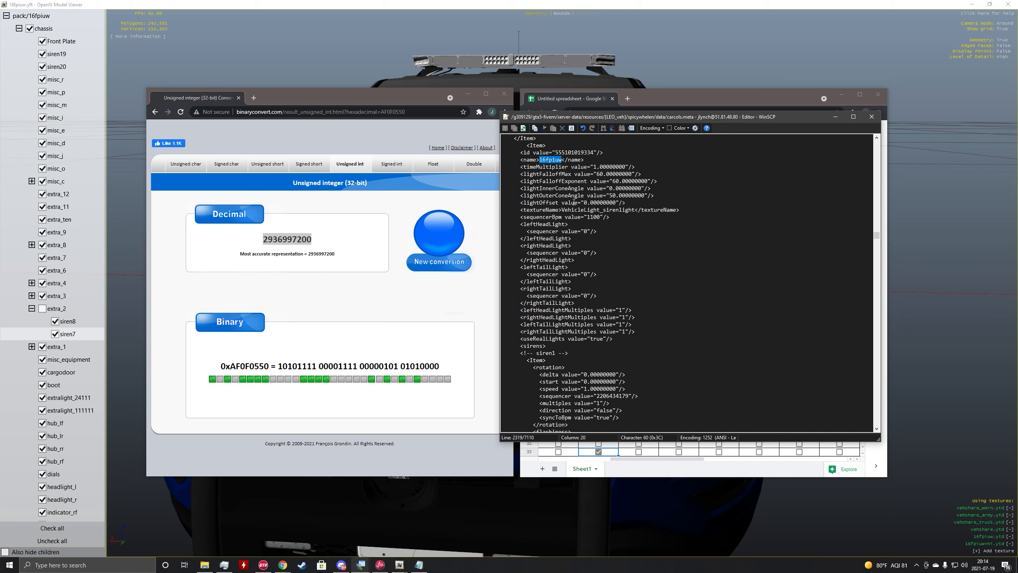
scroll(down, 3)
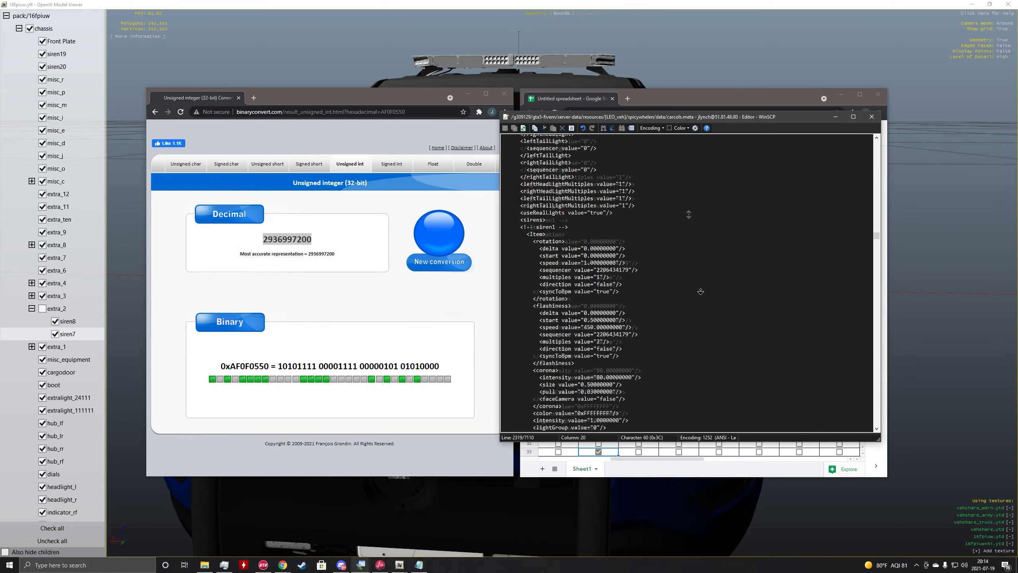
scroll(down, 3)
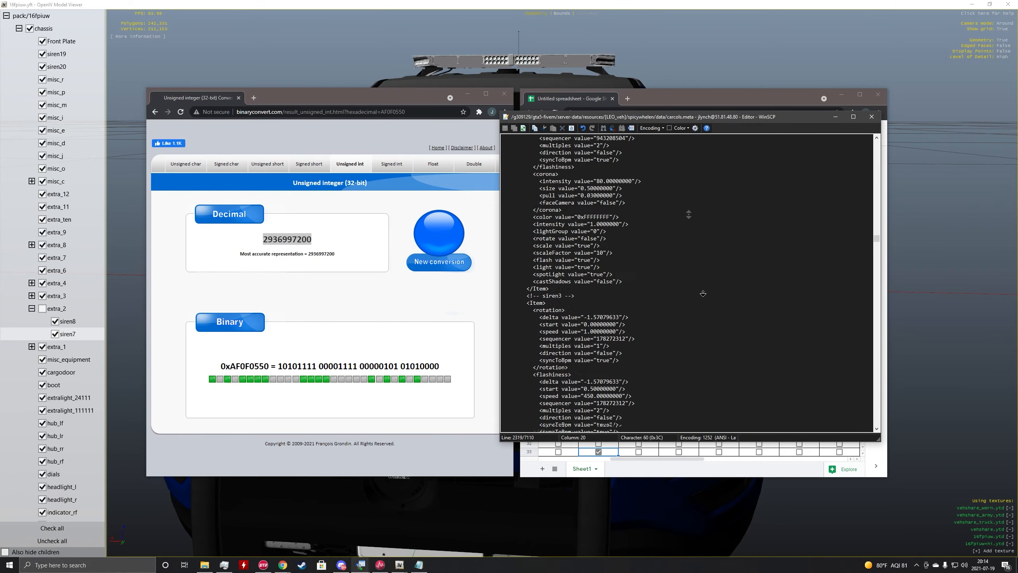
scroll(down, 3)
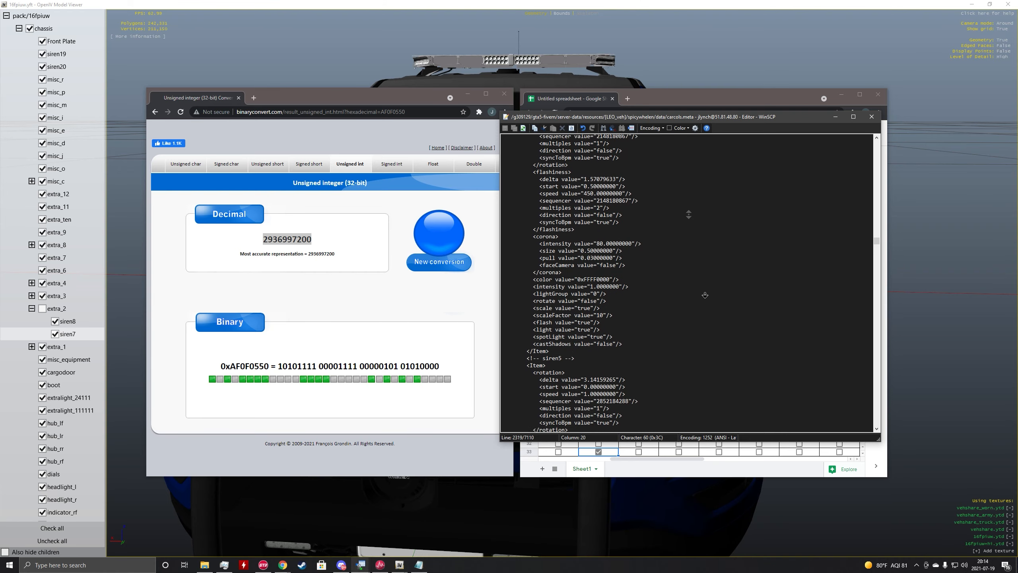
scroll(down, 3)
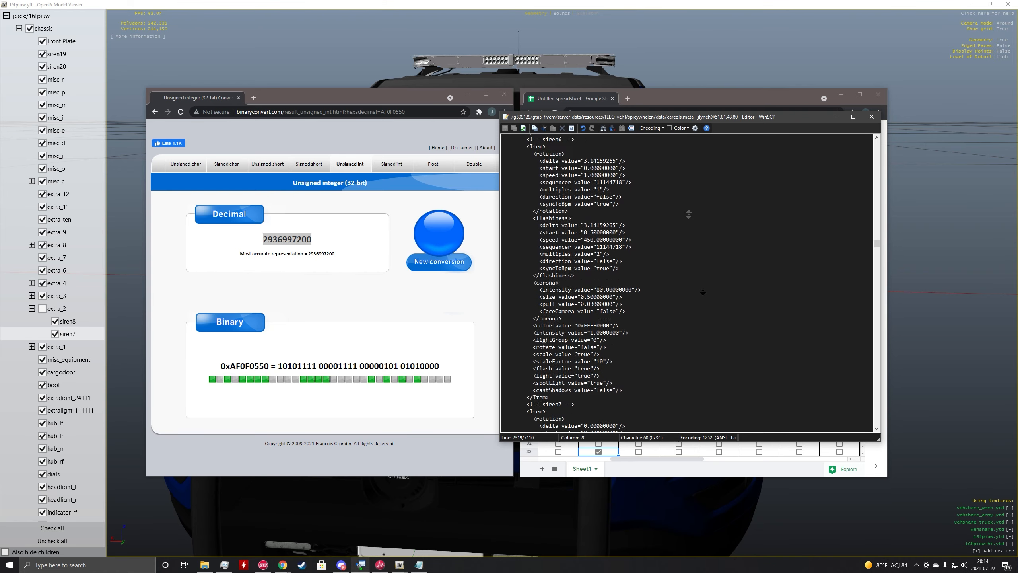
scroll(down, 3)
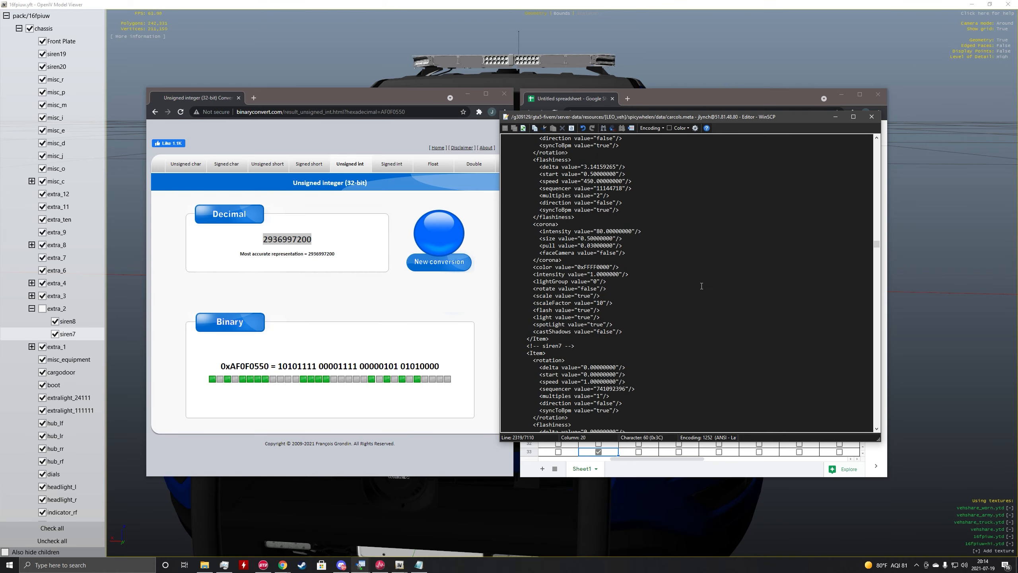
scroll(down, 3)
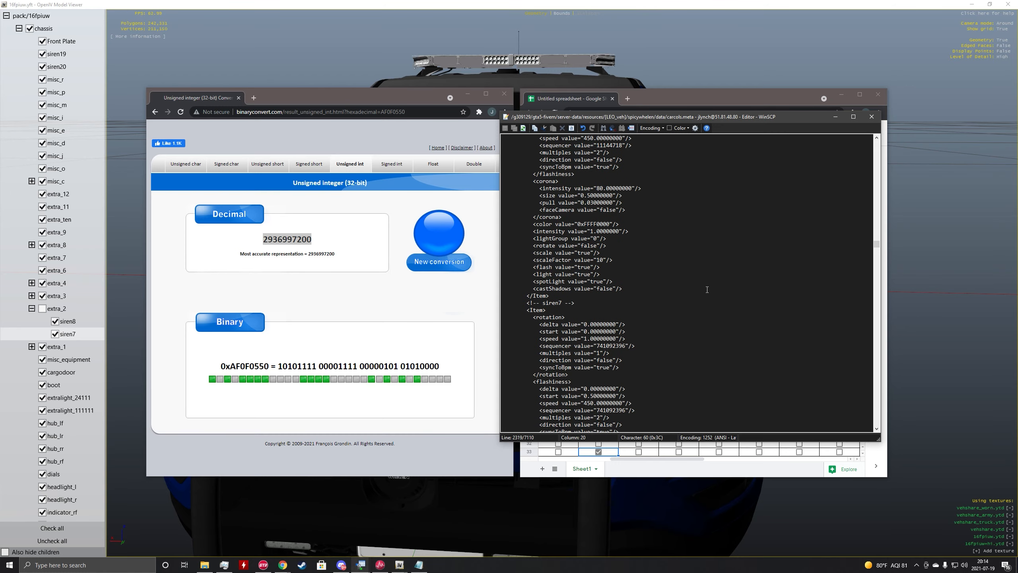
scroll(down, 3)
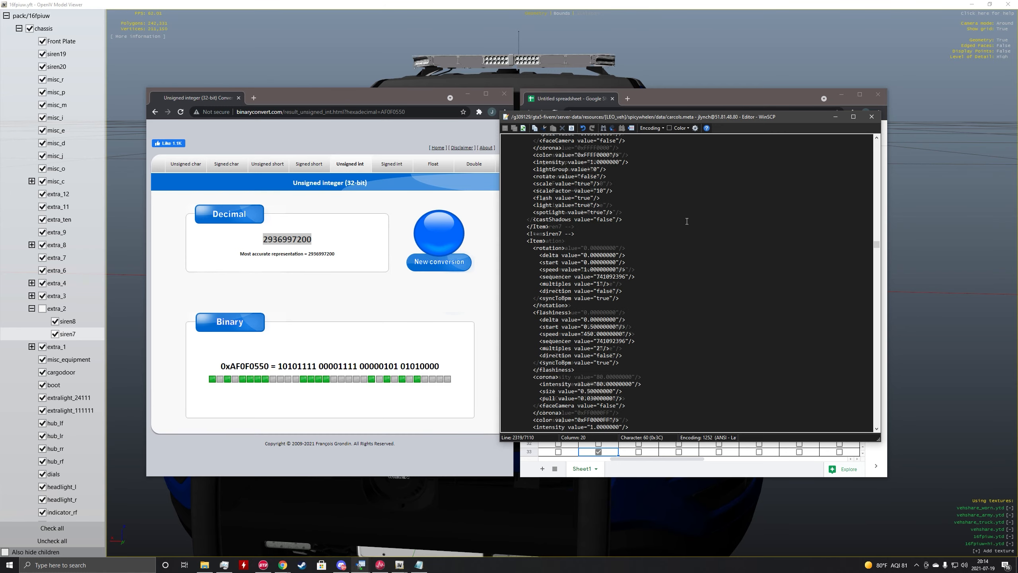
scroll(down, 3)
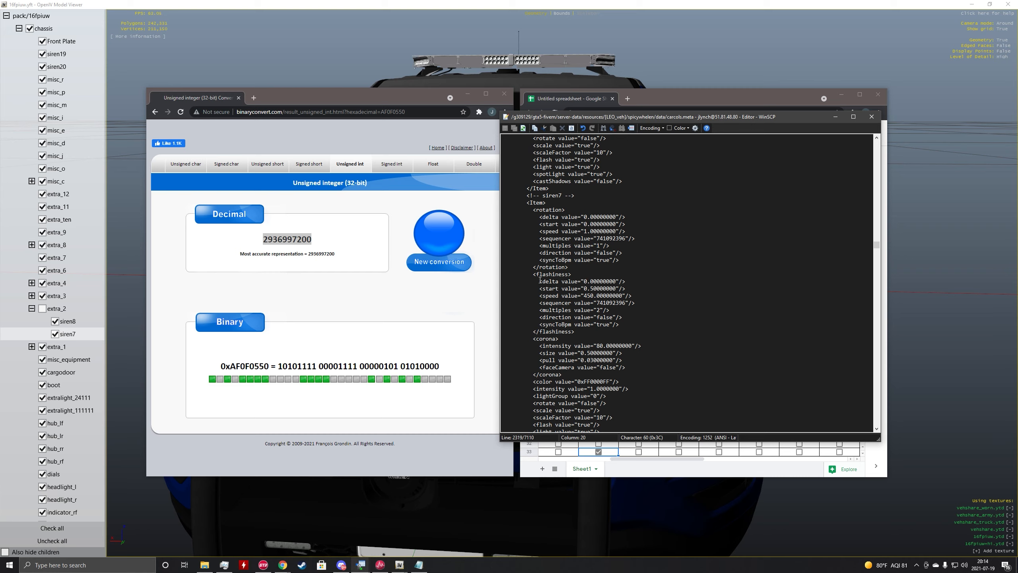
double_click(552, 274)
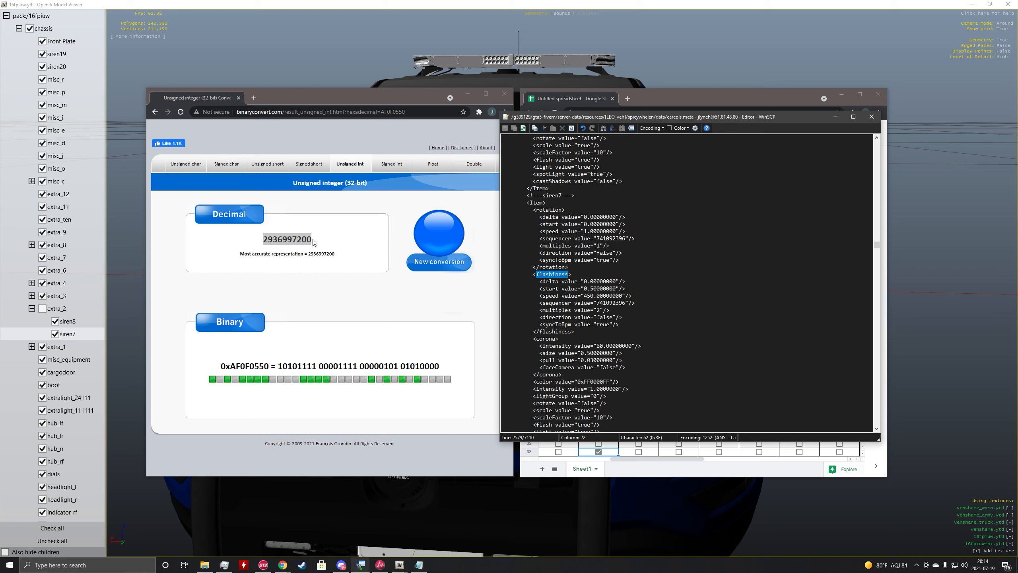
double_click(286, 239)
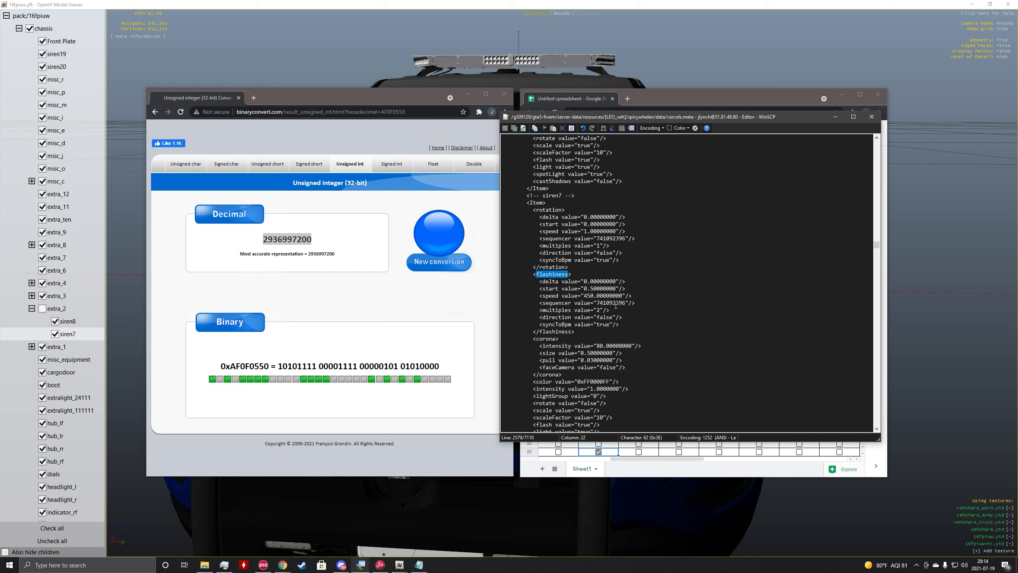
double_click(612, 302)
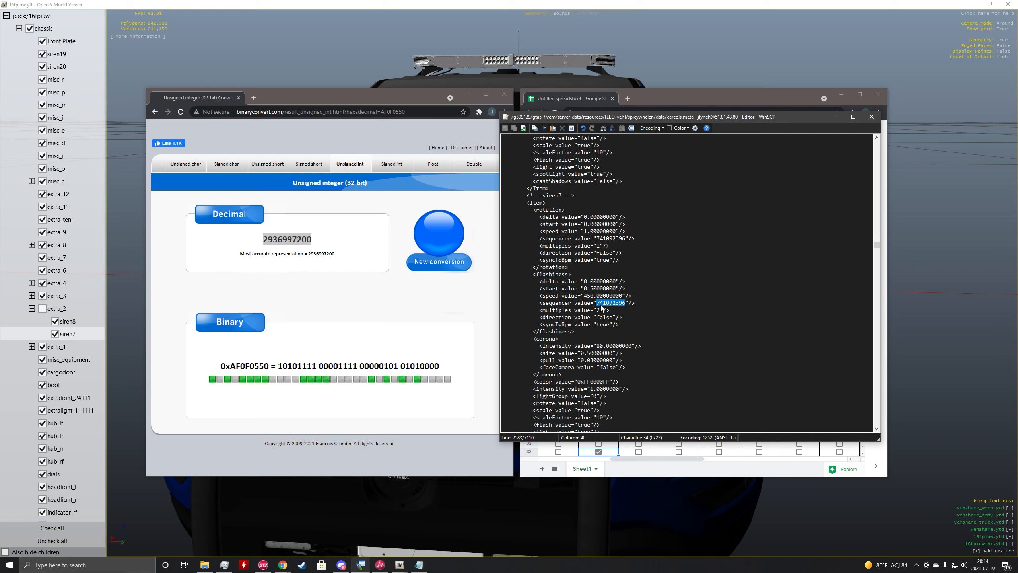
text(2936997200)
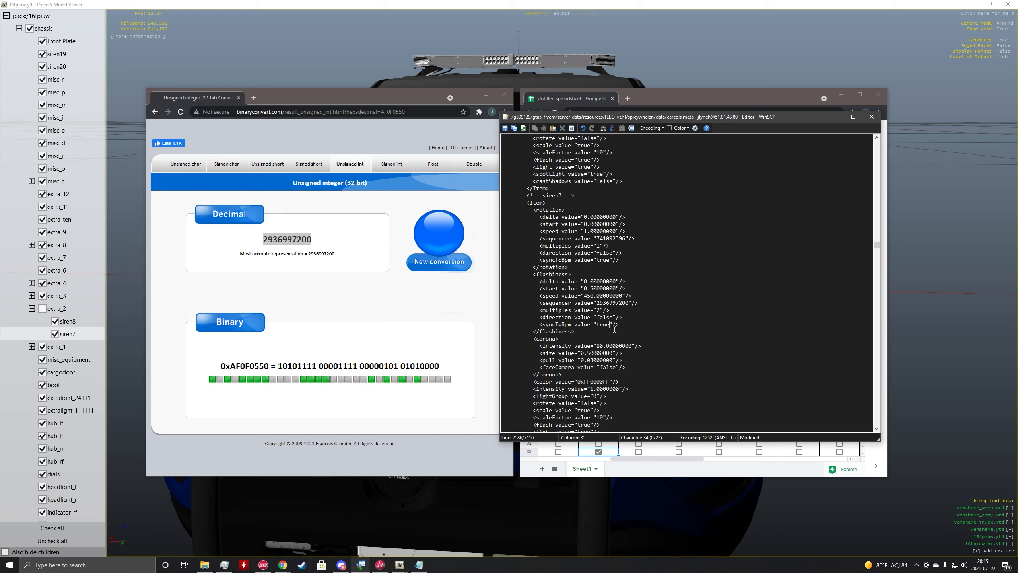
Set siren7's flashiness syncToBpm to false and speed to 325
double_click(603, 324)
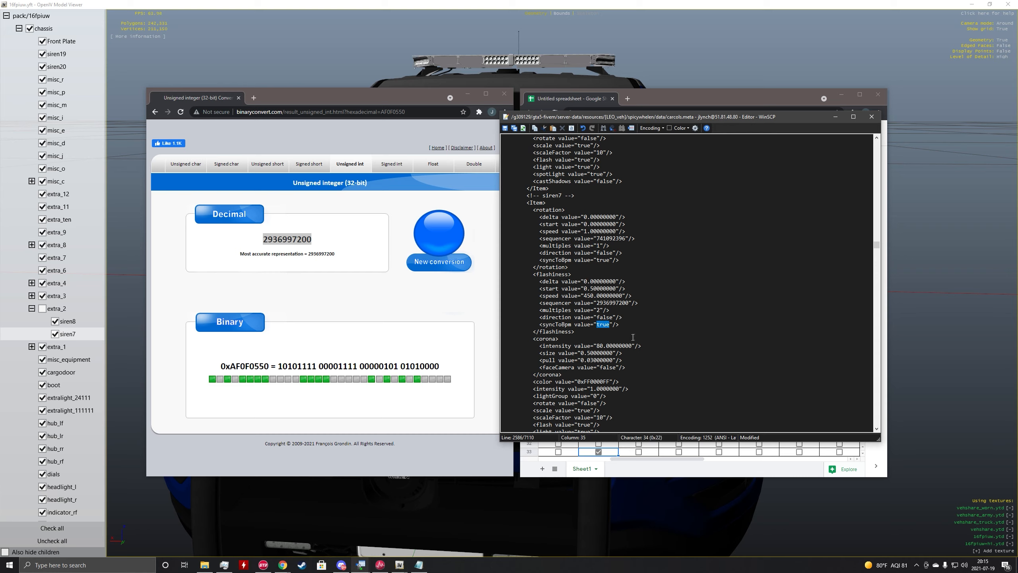
text(false)
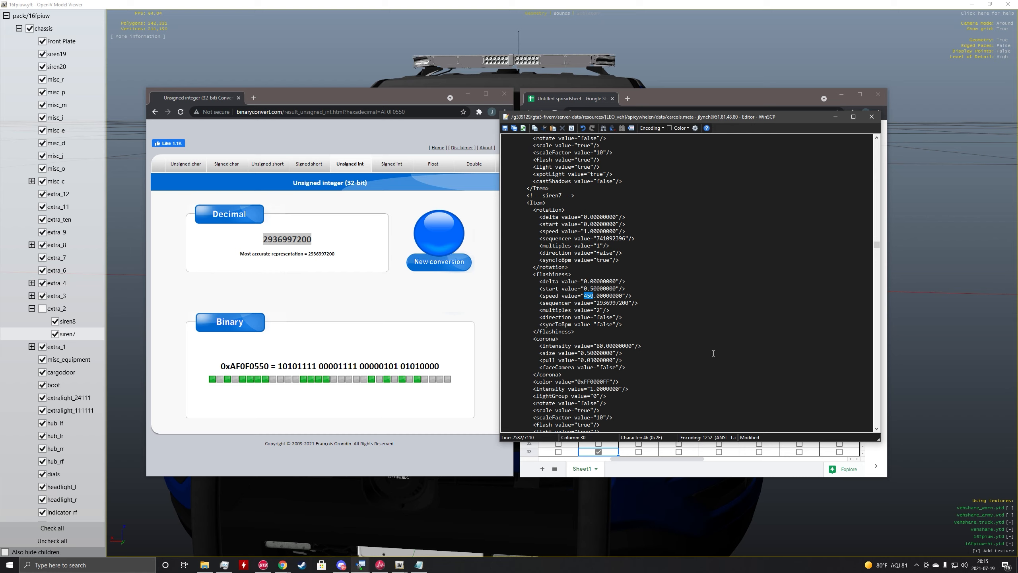
text(325)
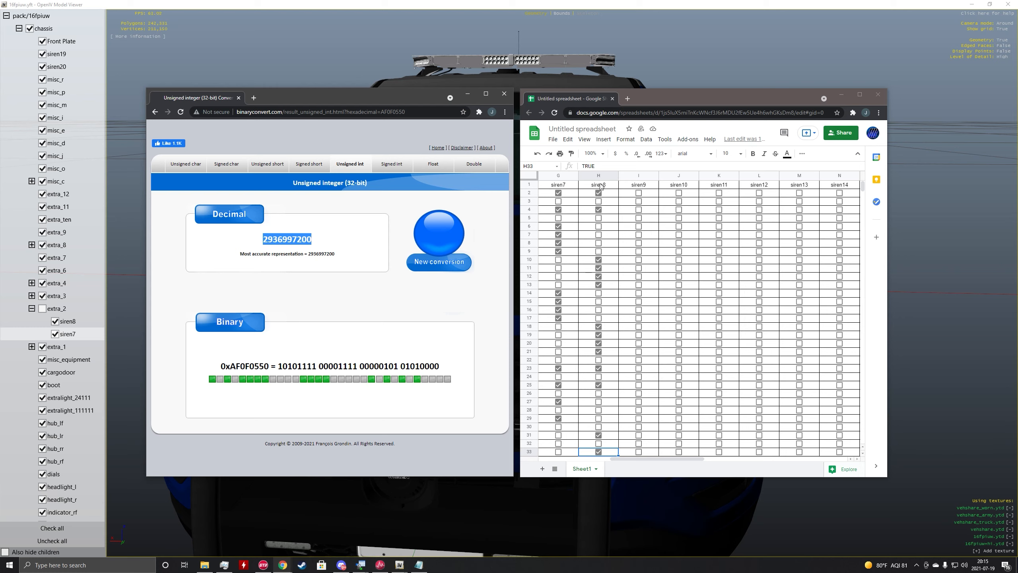
click(439, 262)
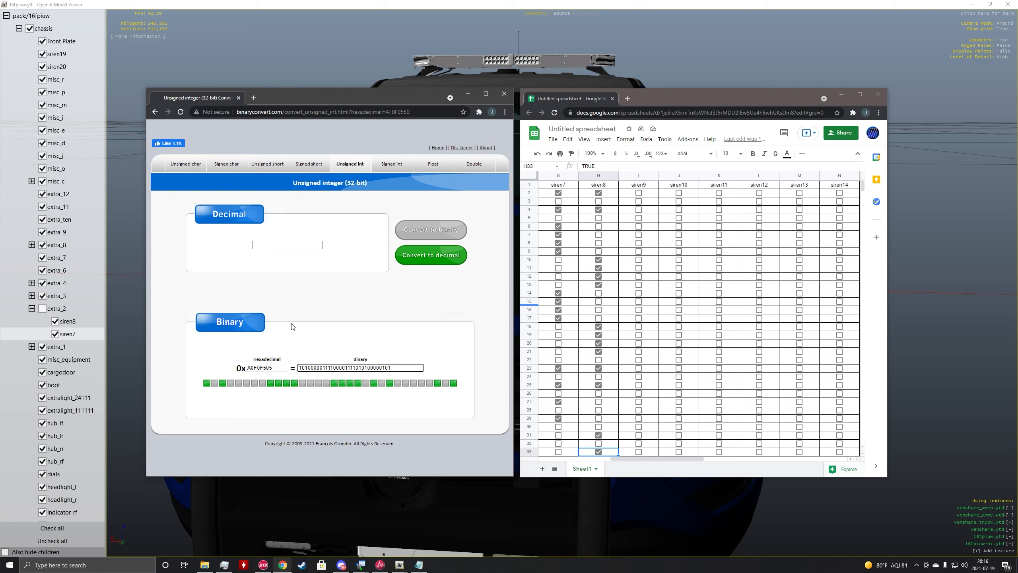
click(431, 255)
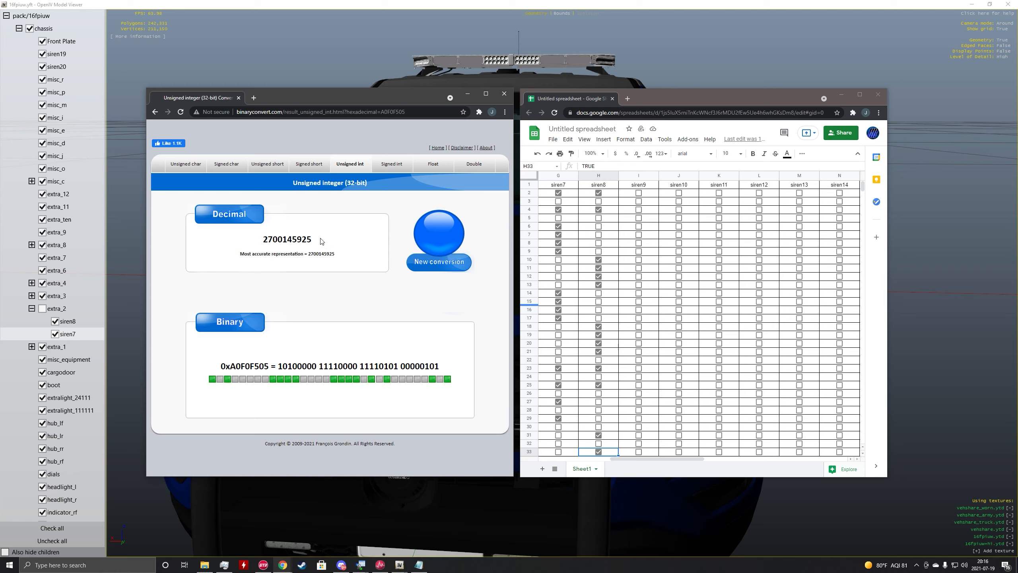
double_click(286, 239)
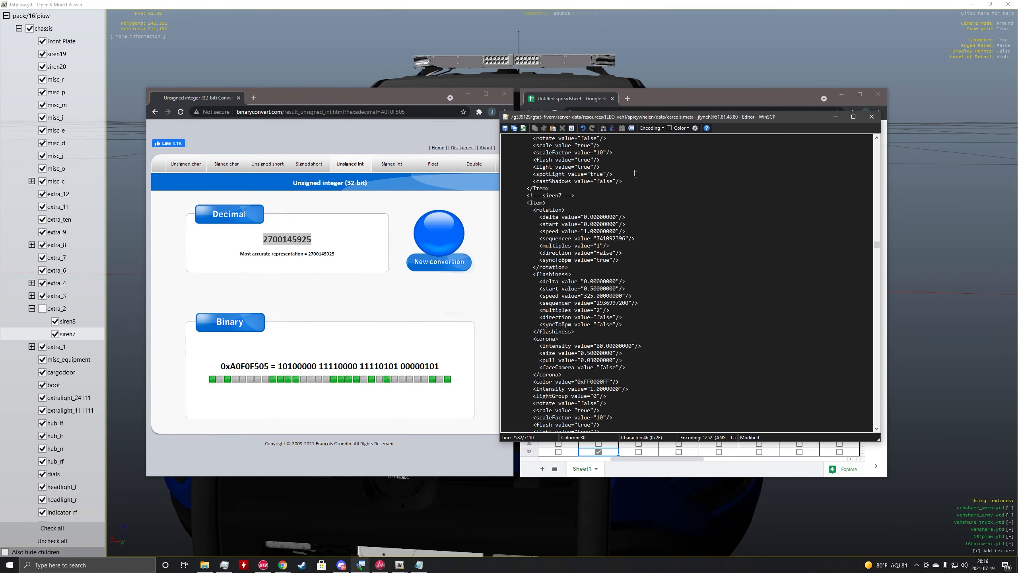
scroll(down, 3)
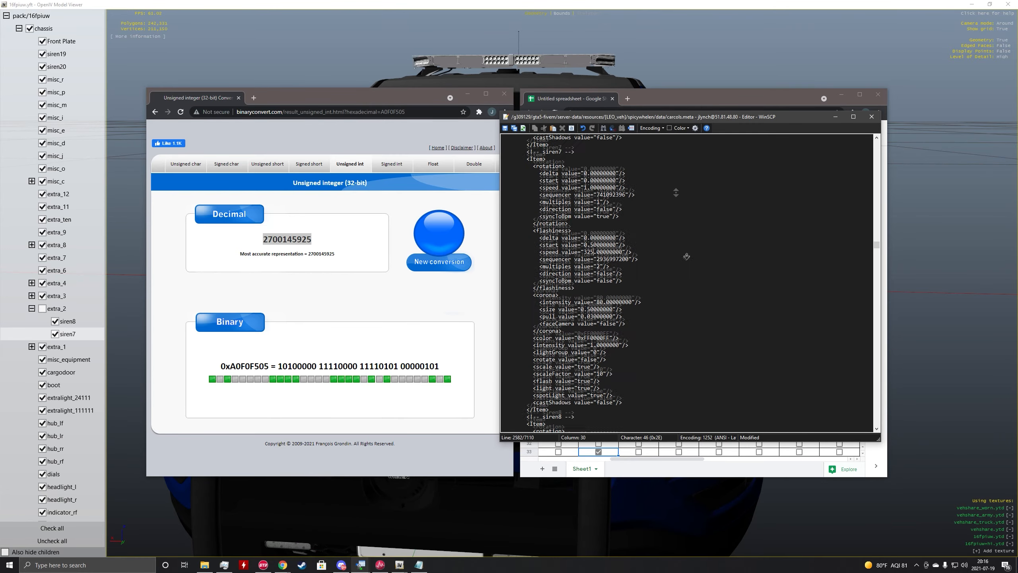
scroll(down, 3)
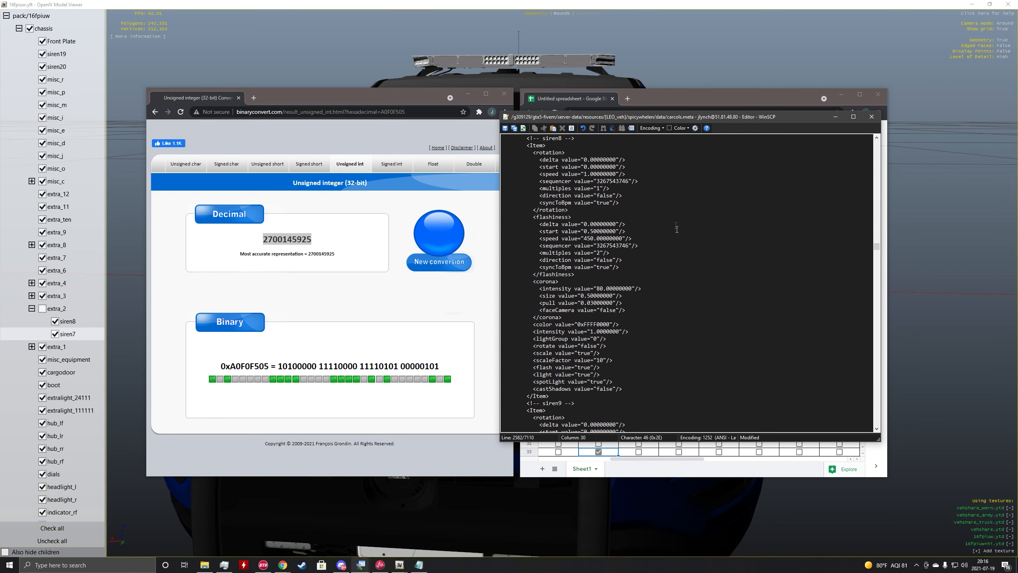
scroll(down, 3)
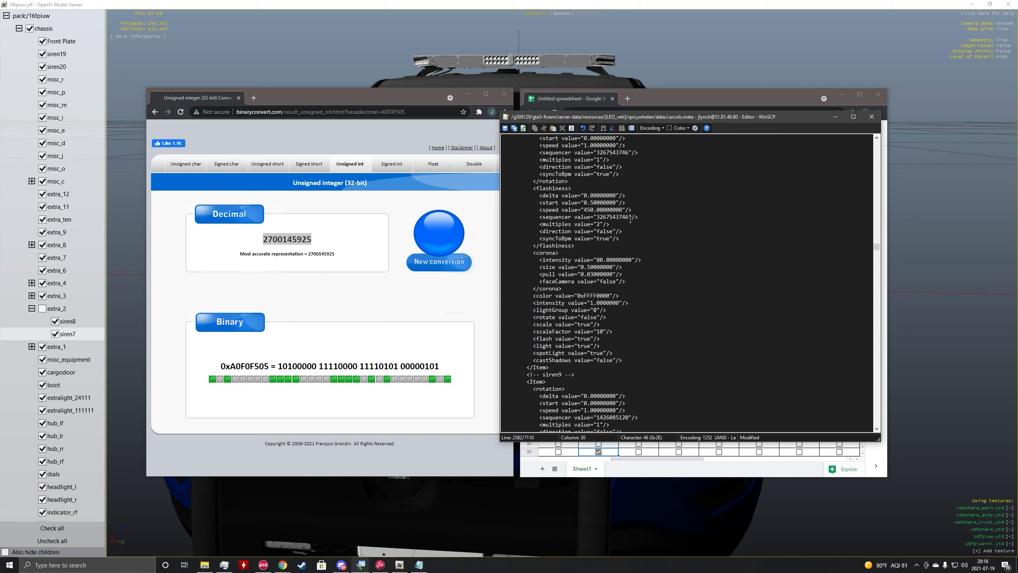
double_click(613, 217)
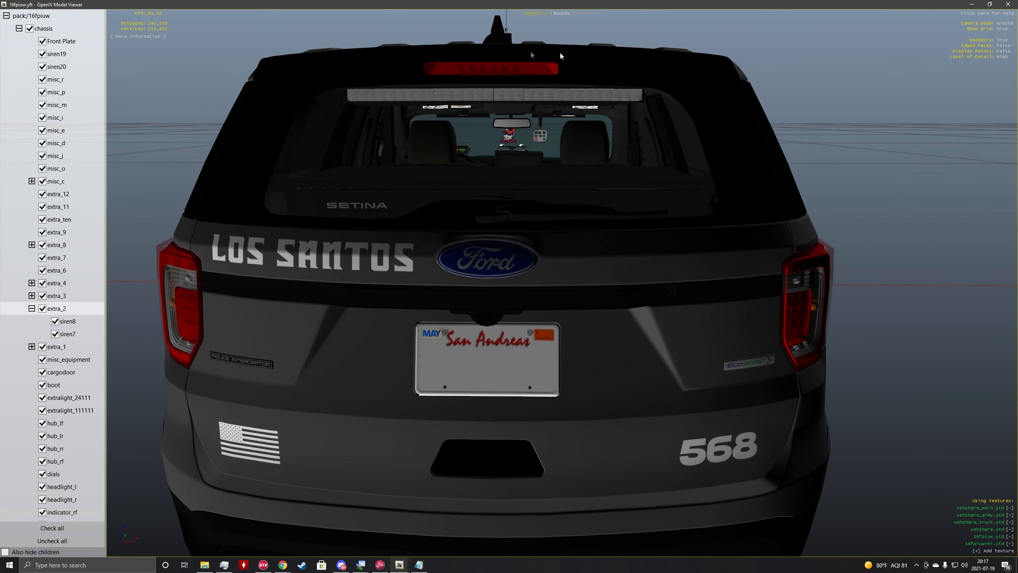
mouse_move(554, 186)
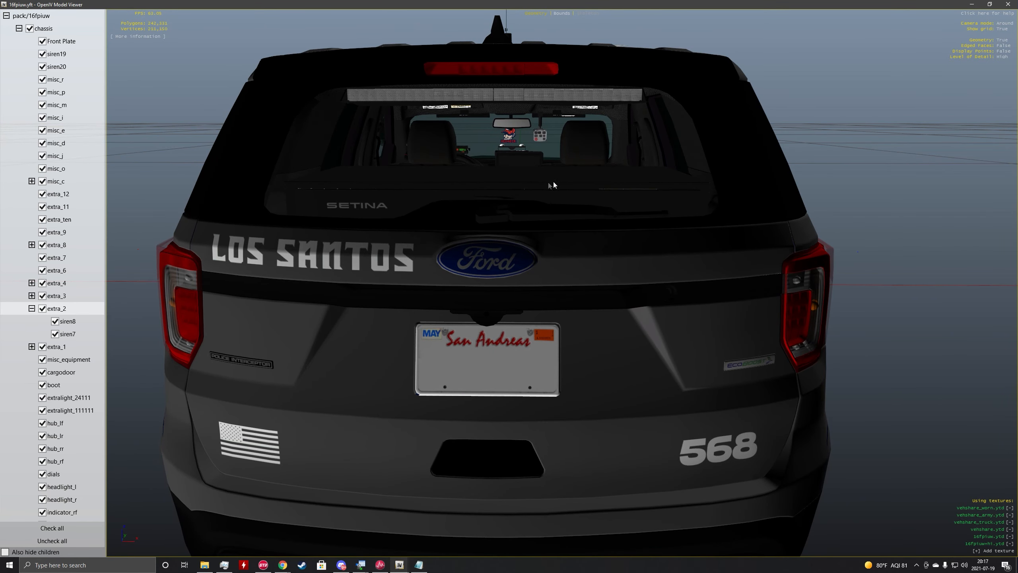
mouse_move(545, 185)
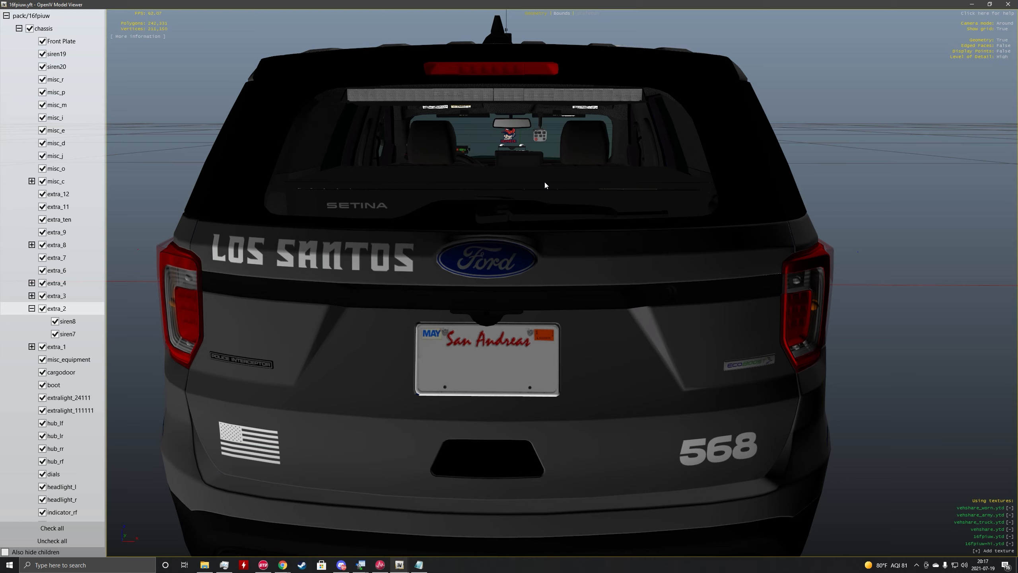